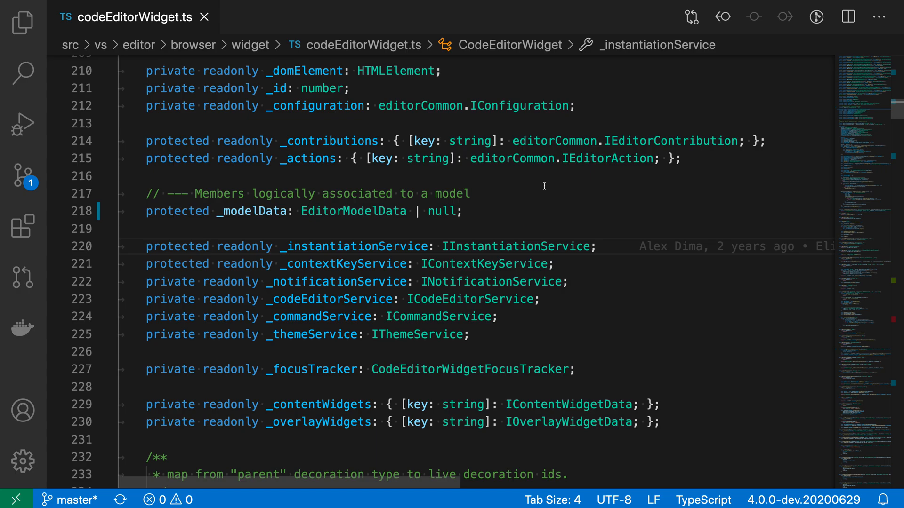
pyautogui.moveTo(411, 269)
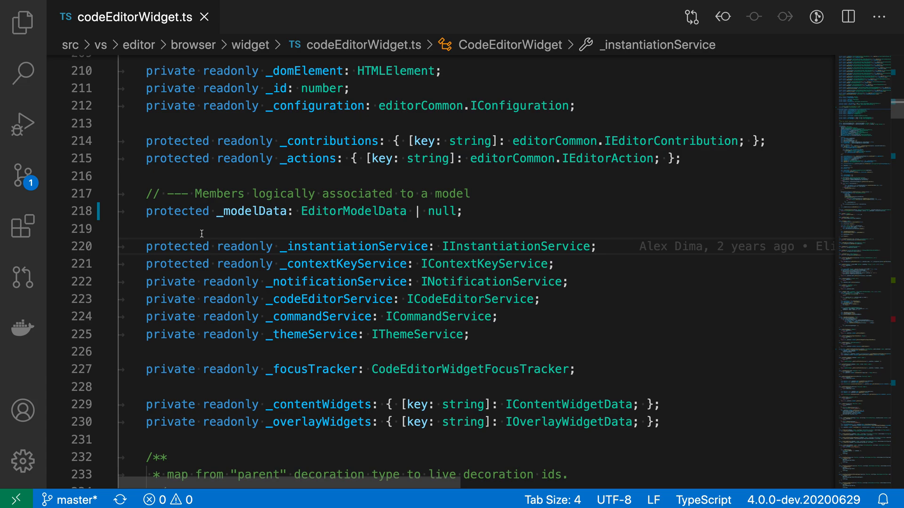
# Search the Command Palette for 'Move to Next Change' to jump to line 475
pyautogui.write('move to ne')
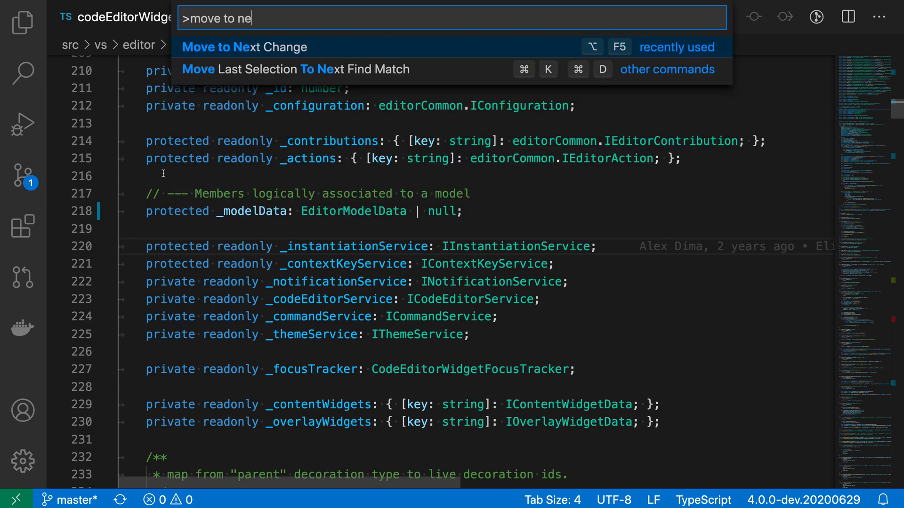
pyautogui.moveTo(251, 156)
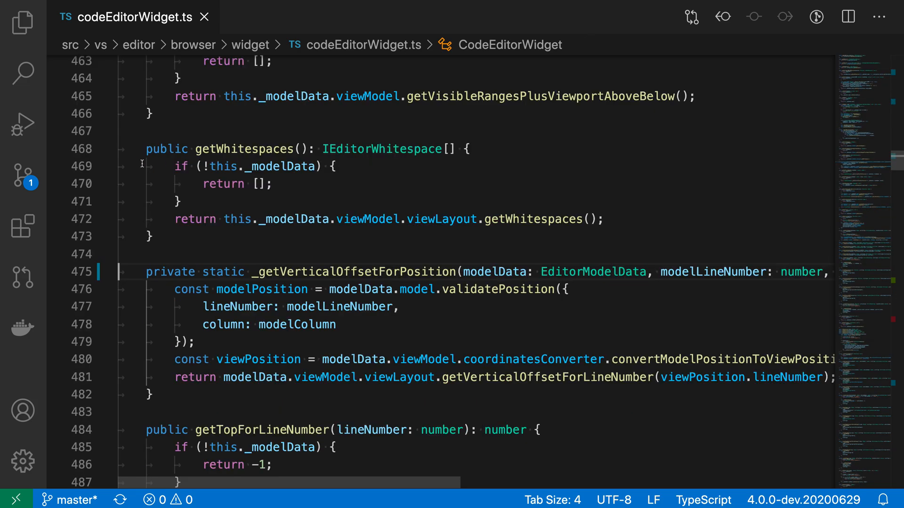
# Open the line 475 gutter marker's inline diff showing ModelData changed to EditorModelData
pyautogui.click(99, 271)
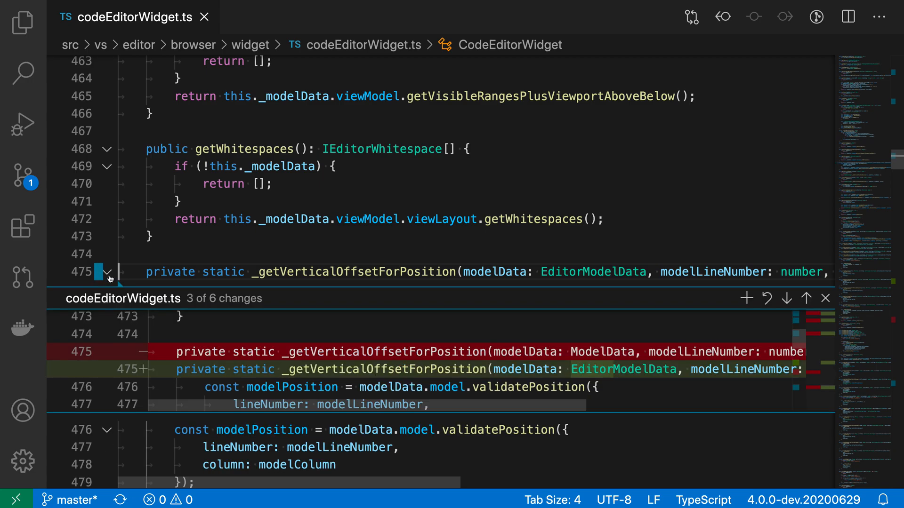
pyautogui.moveTo(341, 369)
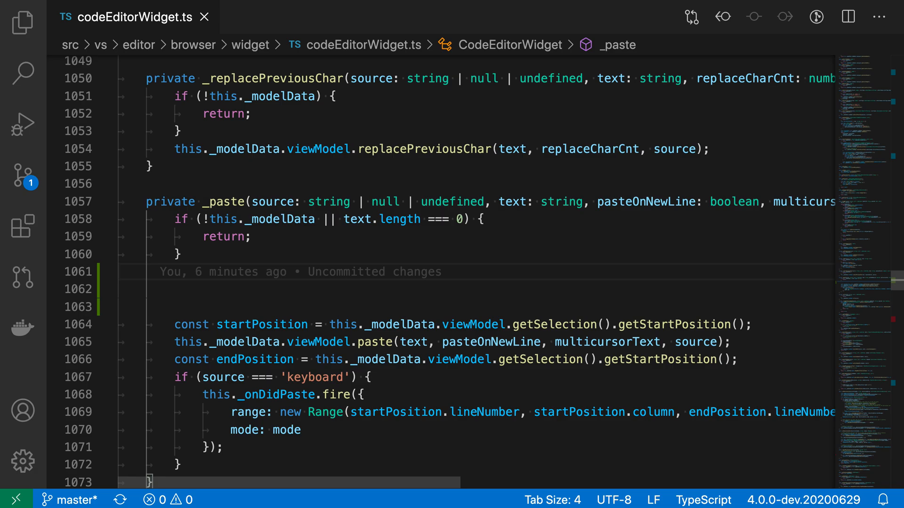
# Scroll down past the _paste change toward removeDecorations near line 1245
pyautogui.scroll(-3)
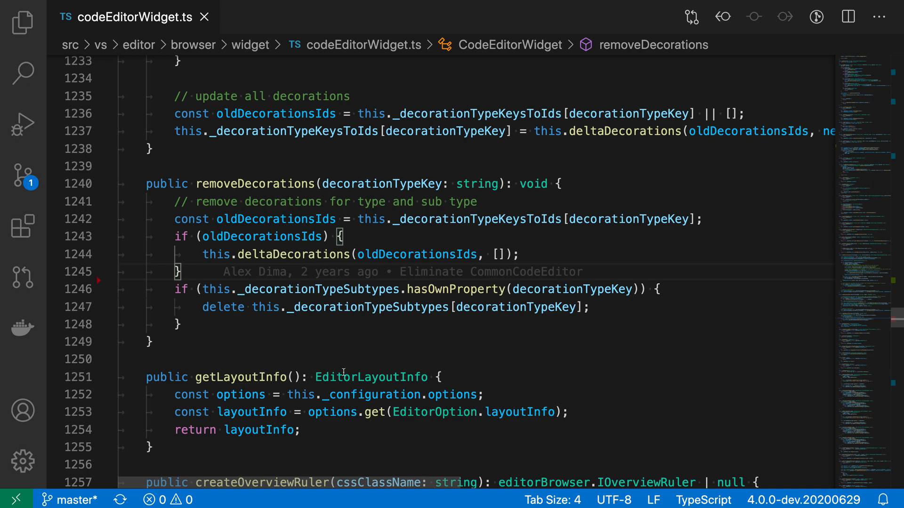
pyautogui.moveTo(455, 289)
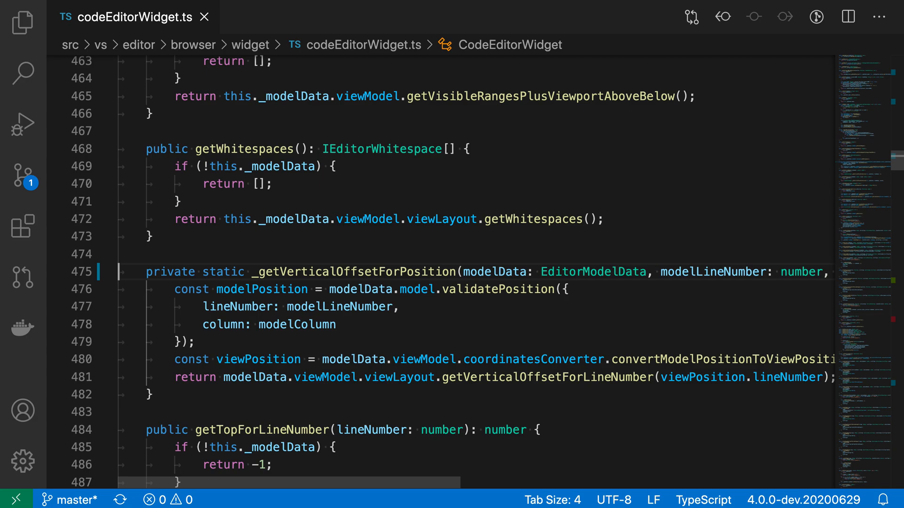
# Step back to the line 475 change, then return to removeDecorations near line 1245
pyautogui.scroll(-3)
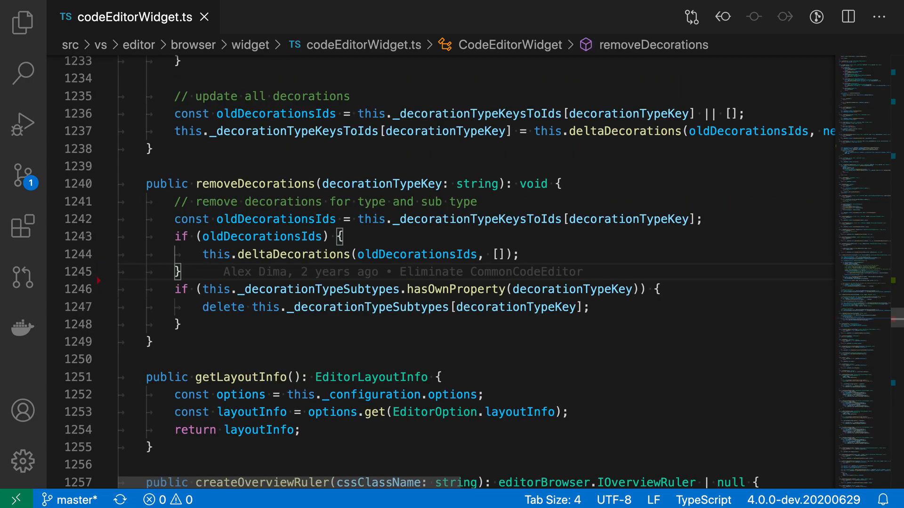